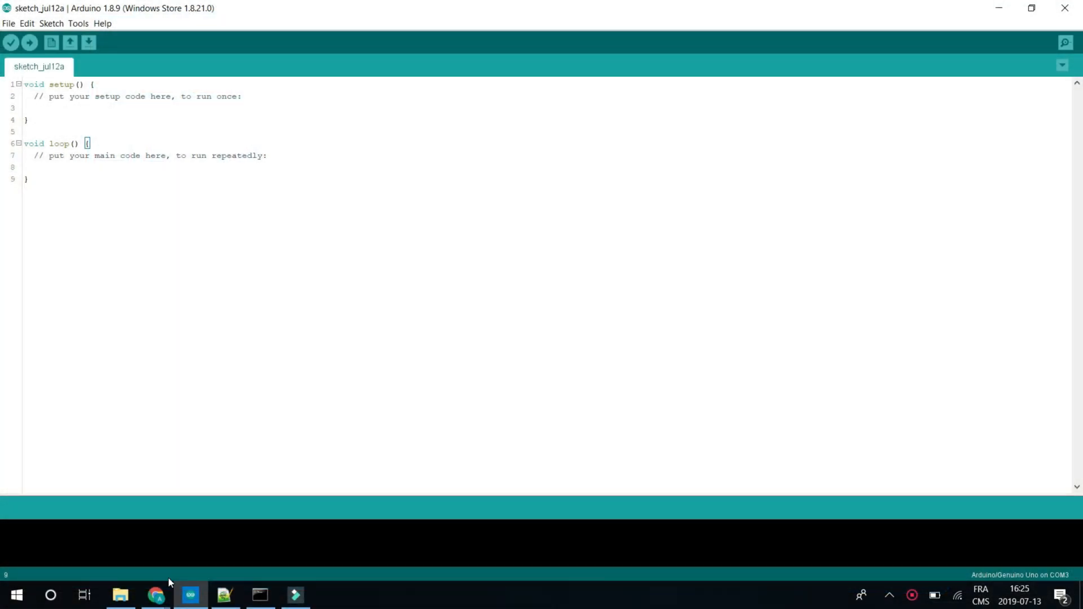
mouse_move(156, 594)
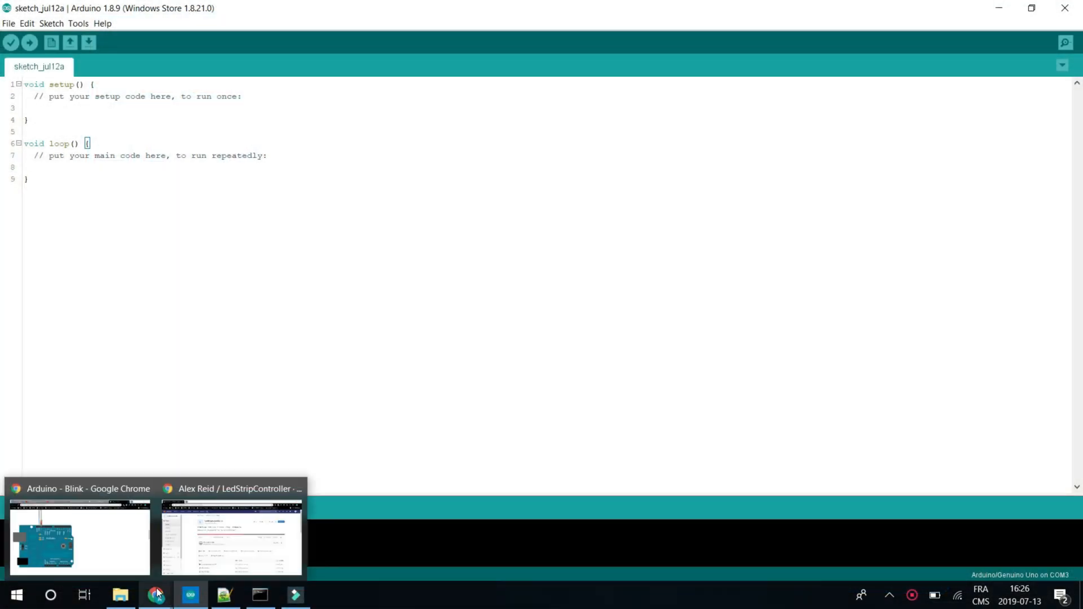
- Download the LedStripController source as a zip from GitLab and show it in the Downloads folder
left_click(230, 539)
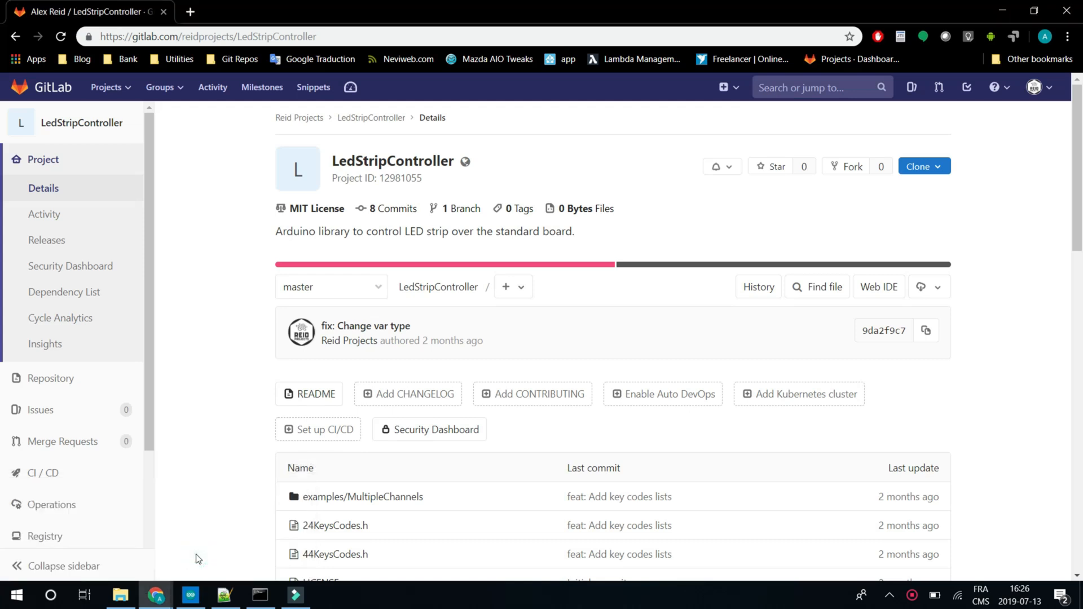
mouse_move(338, 157)
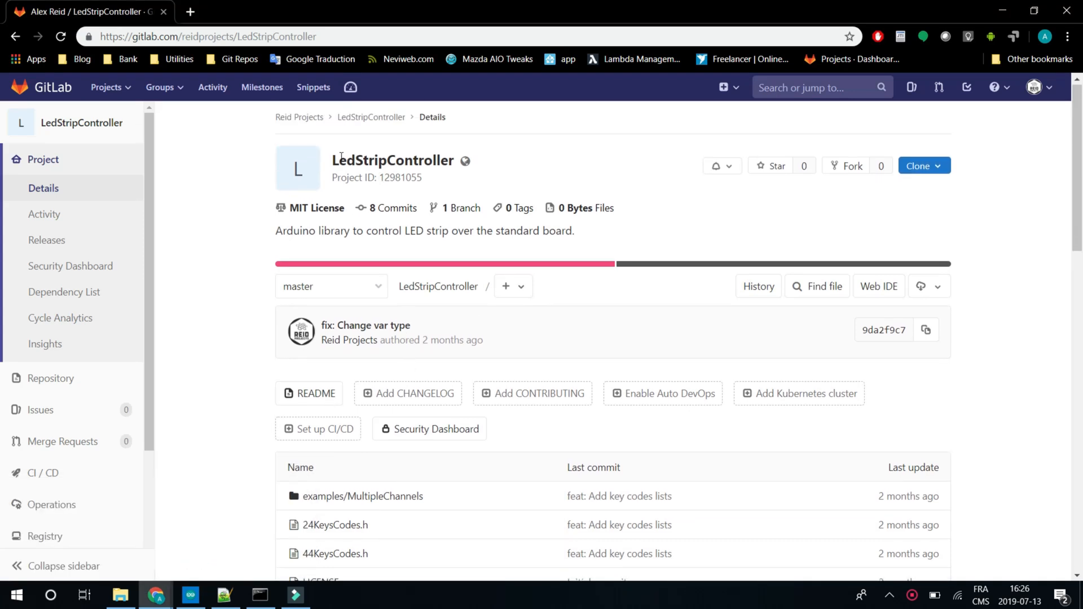
mouse_move(868, 225)
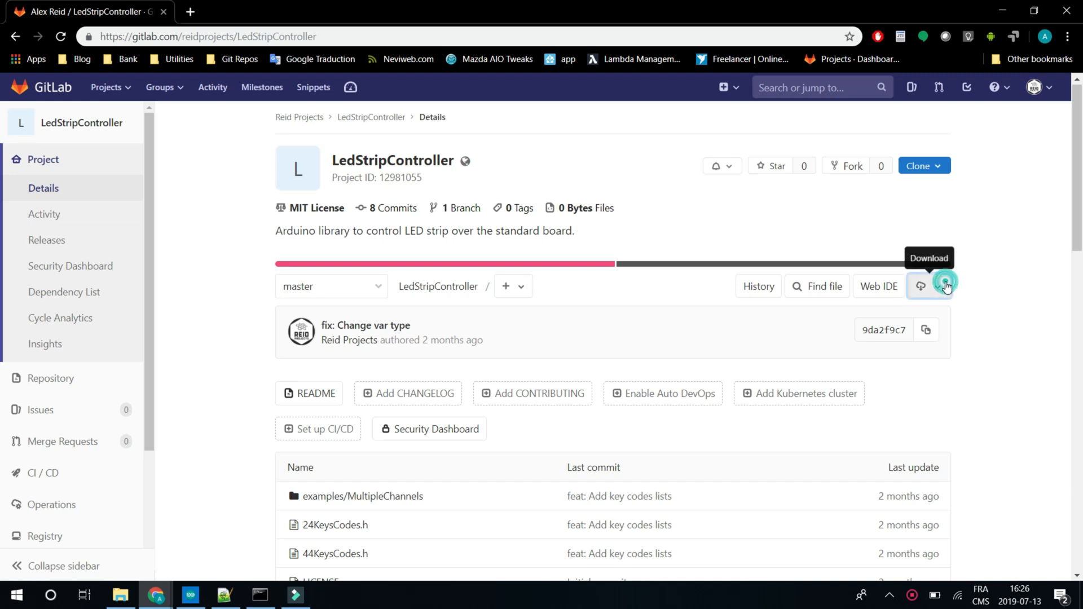
left_click(920, 285)
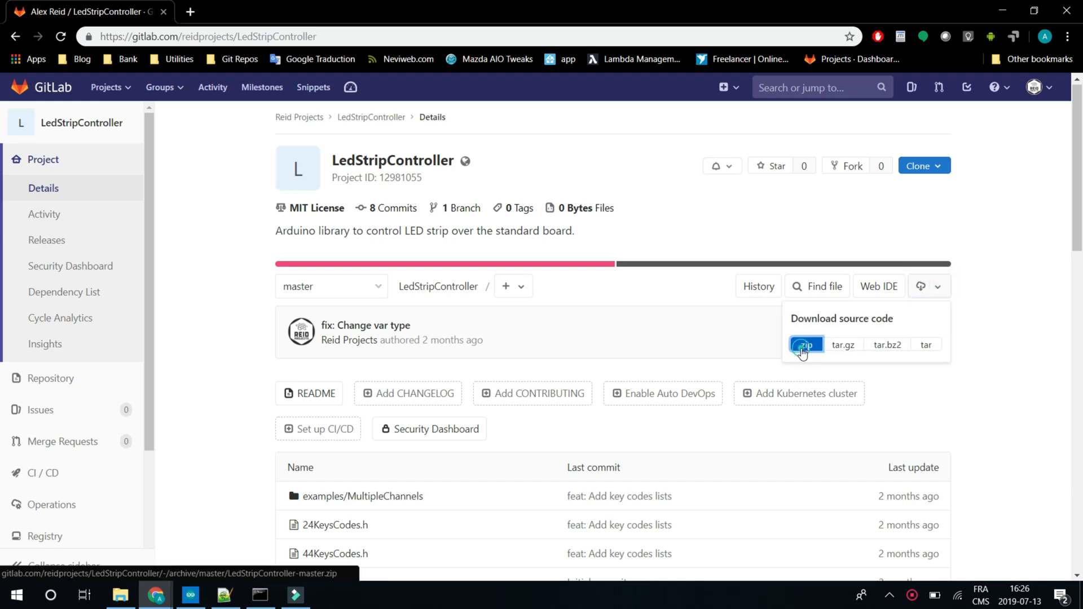
left_click(804, 345)
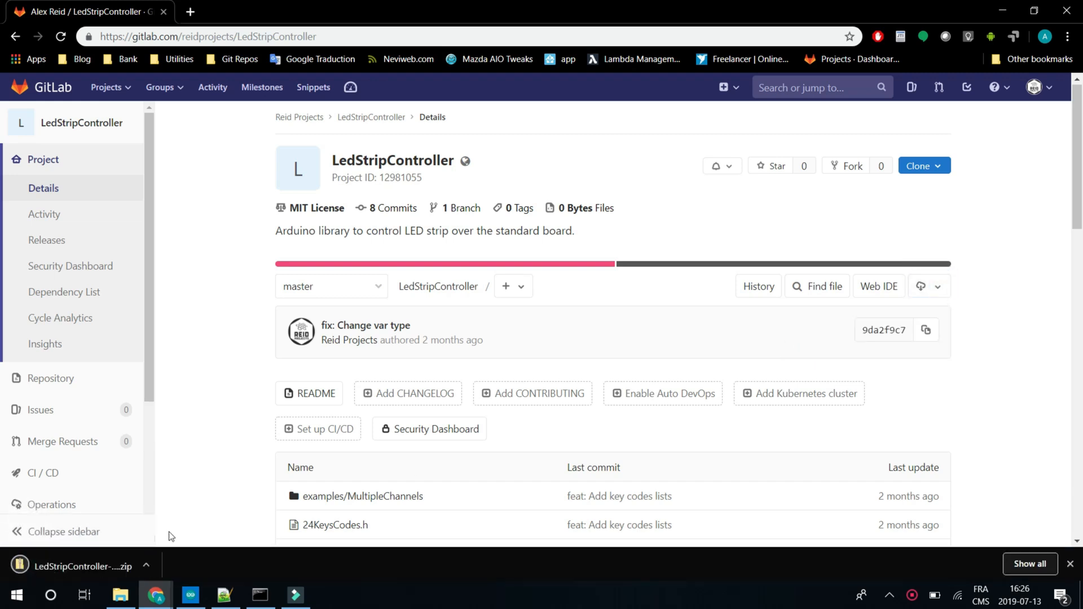
mouse_move(141, 574)
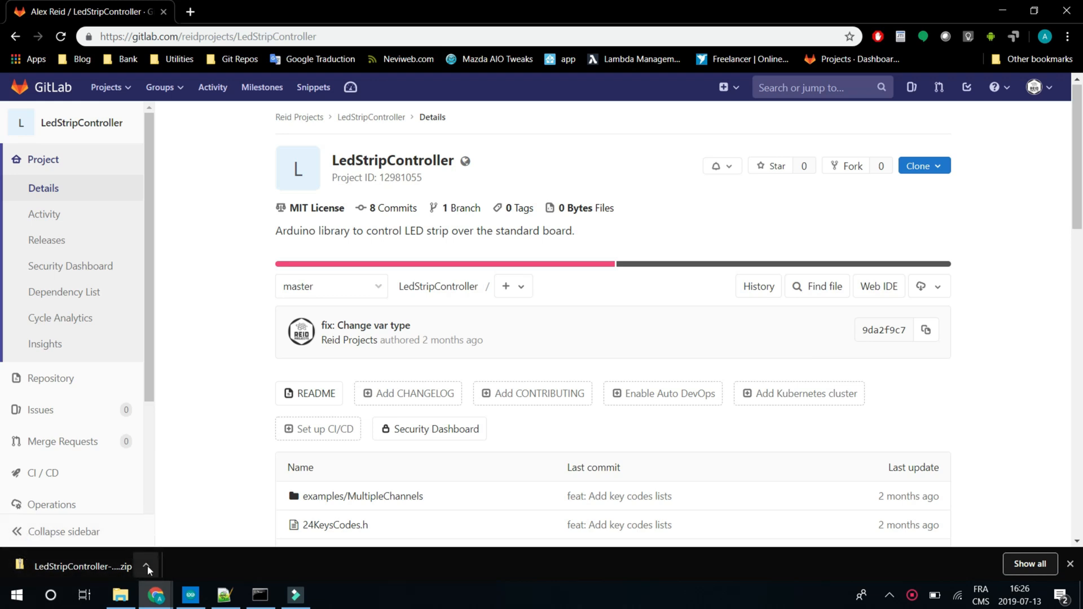
left_click(146, 568)
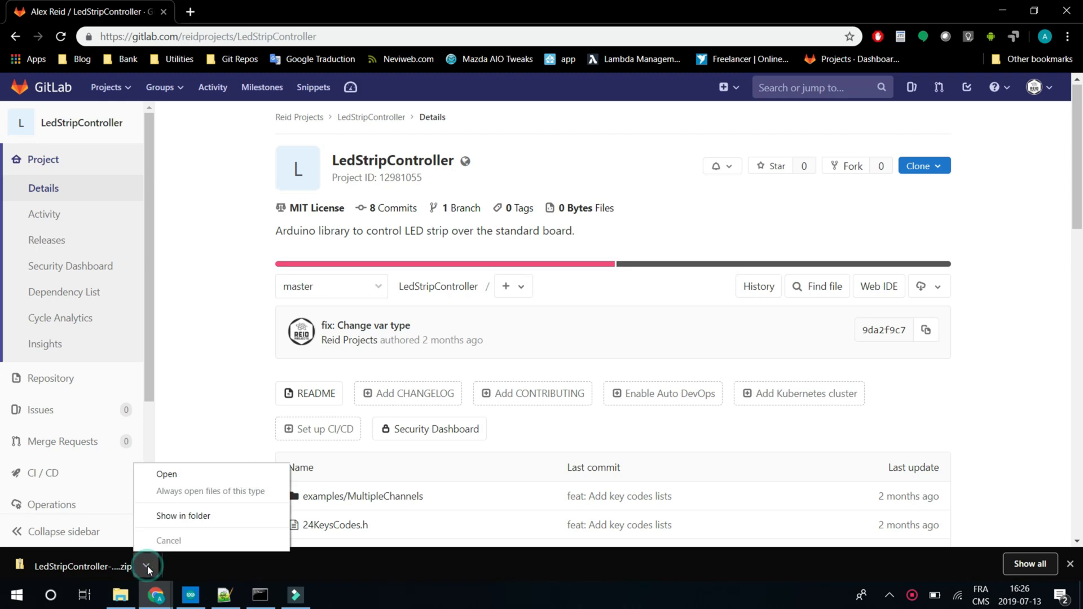
left_click(183, 515)
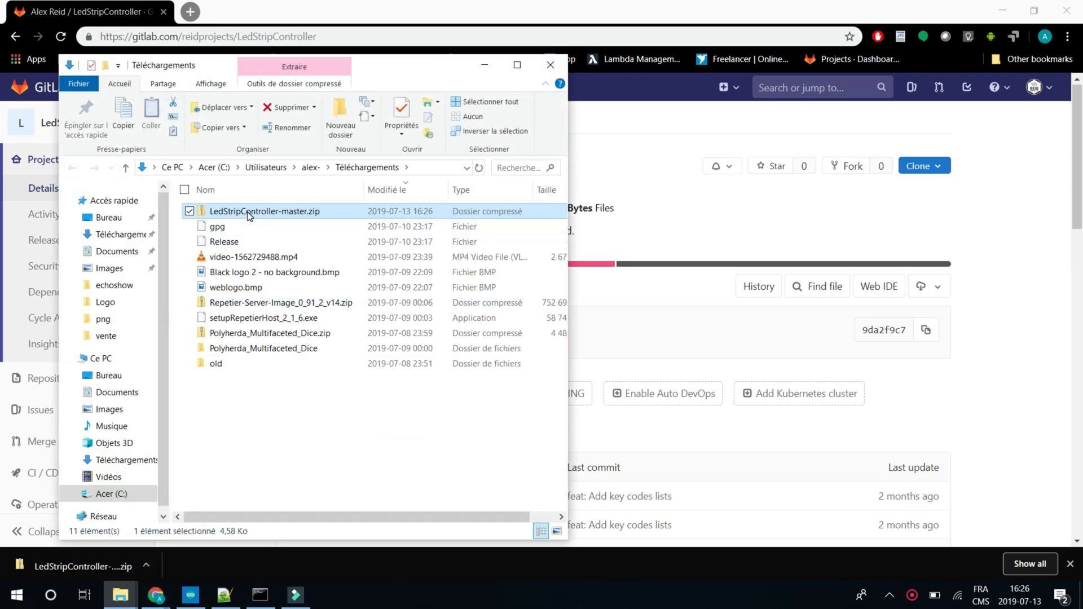
mouse_move(238, 475)
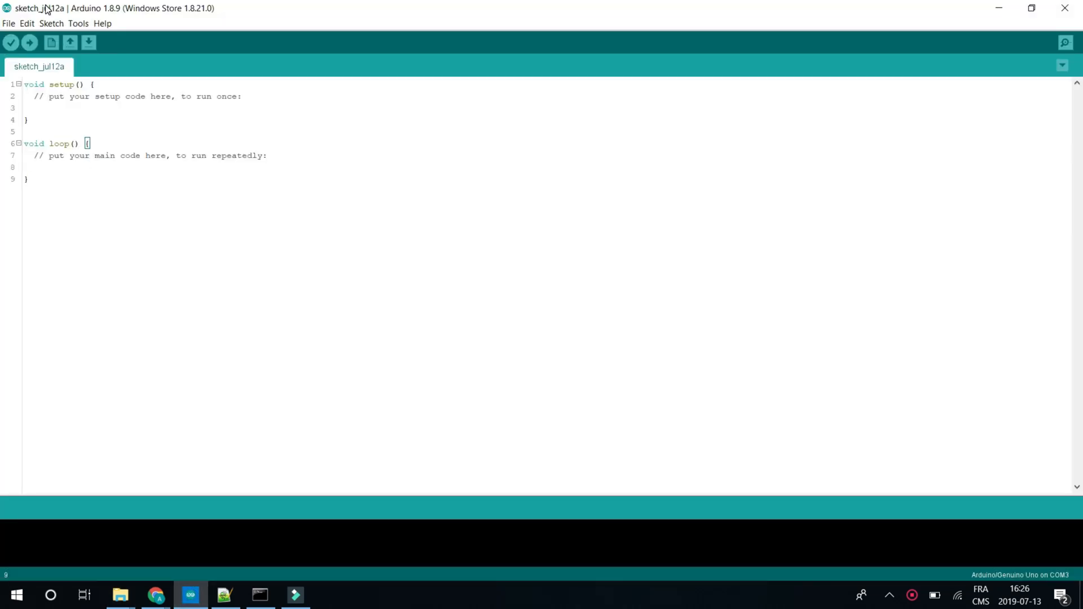
mouse_move(6, 33)
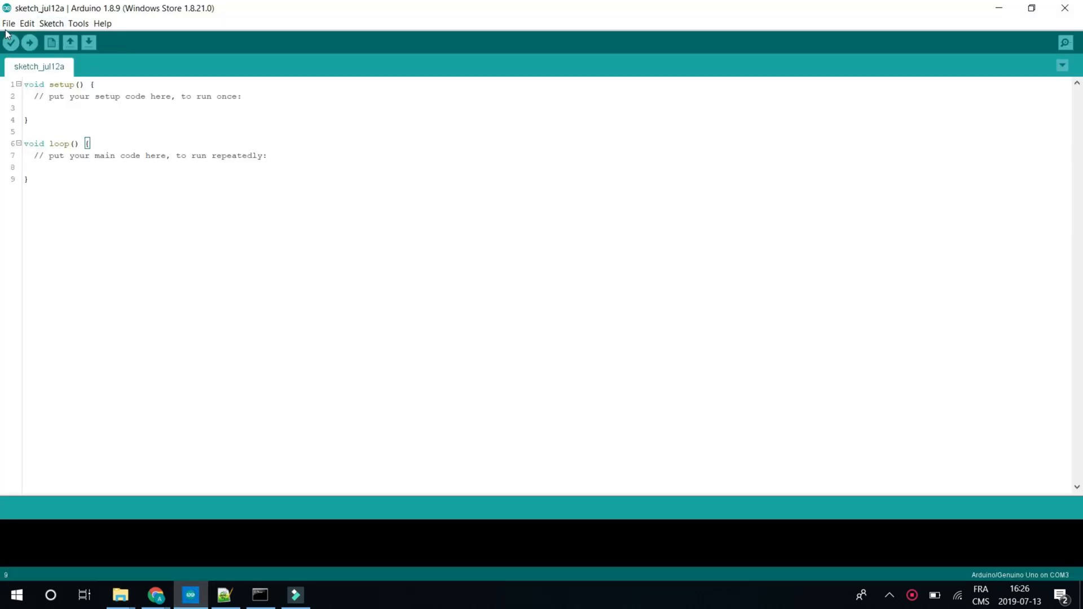
- Check the sketchbook location C:\Work\Arduino in the Arduino IDE preferences
left_click(9, 23)
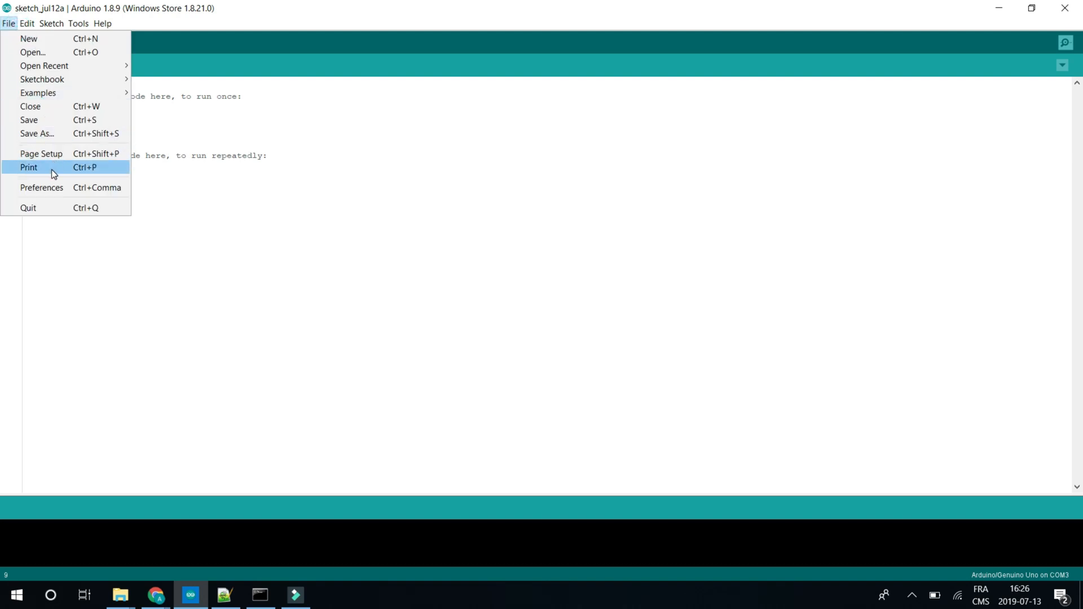
left_click(41, 188)
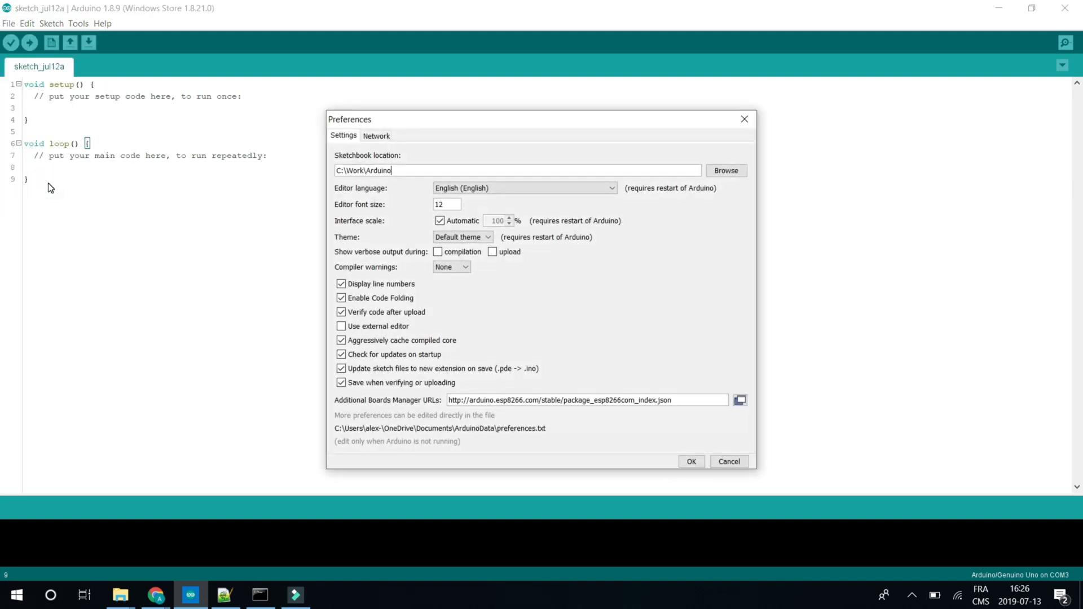
mouse_move(451, 169)
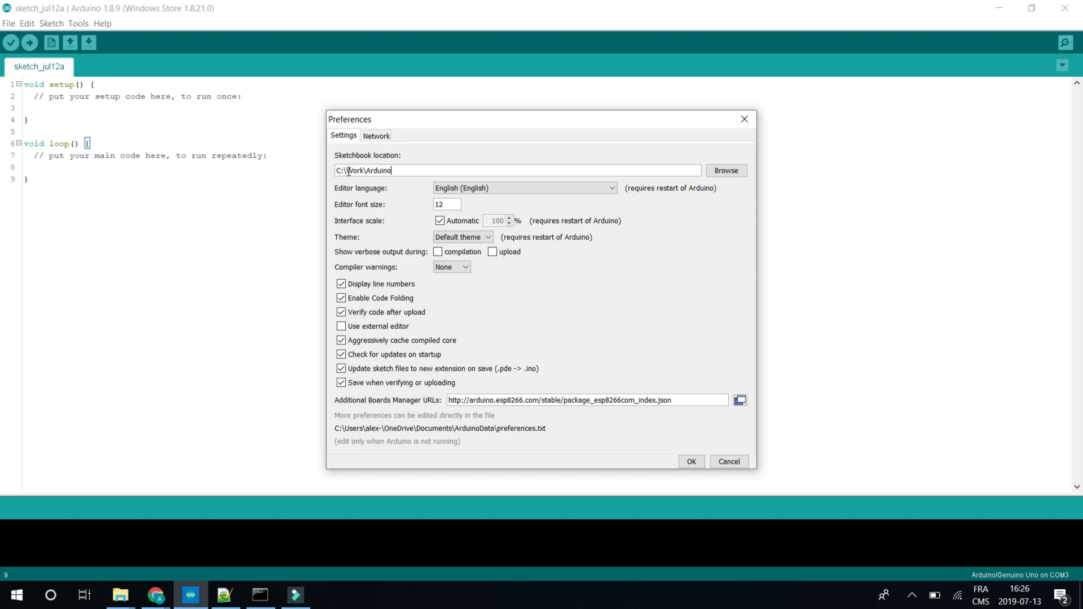
mouse_move(85, 594)
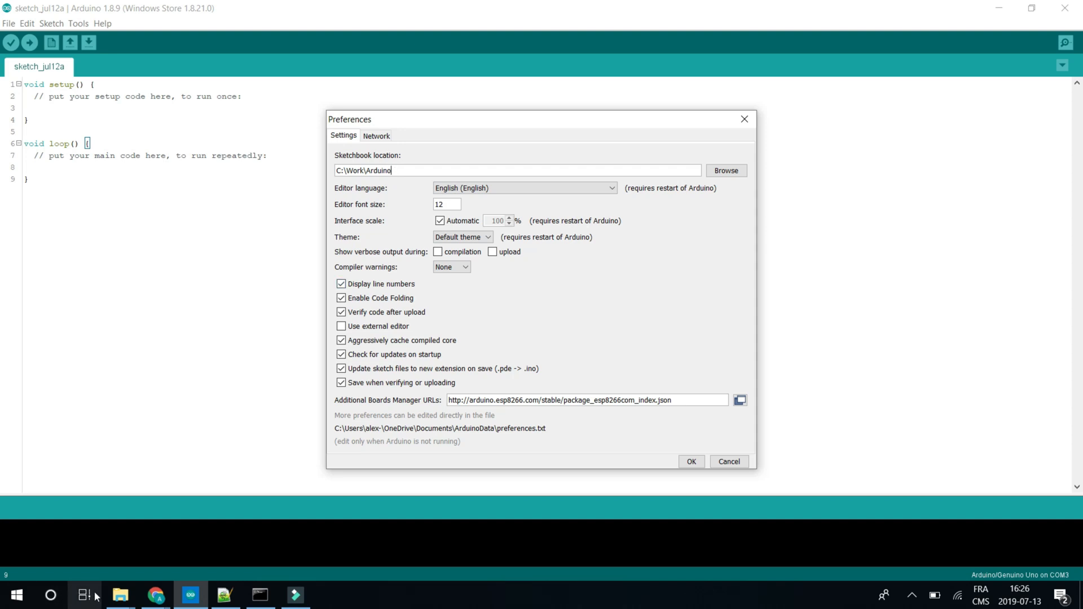
mouse_move(120, 595)
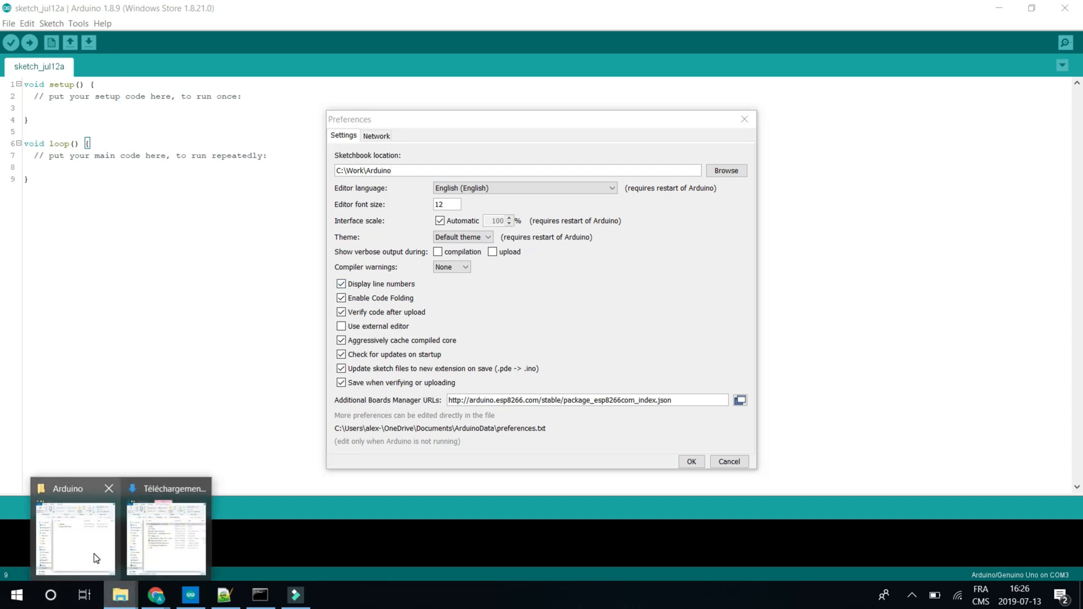
- Extract the LedStripController zip with 7-Zip into C:\Work\Arduino\libraries and close Preferences
left_click(74, 531)
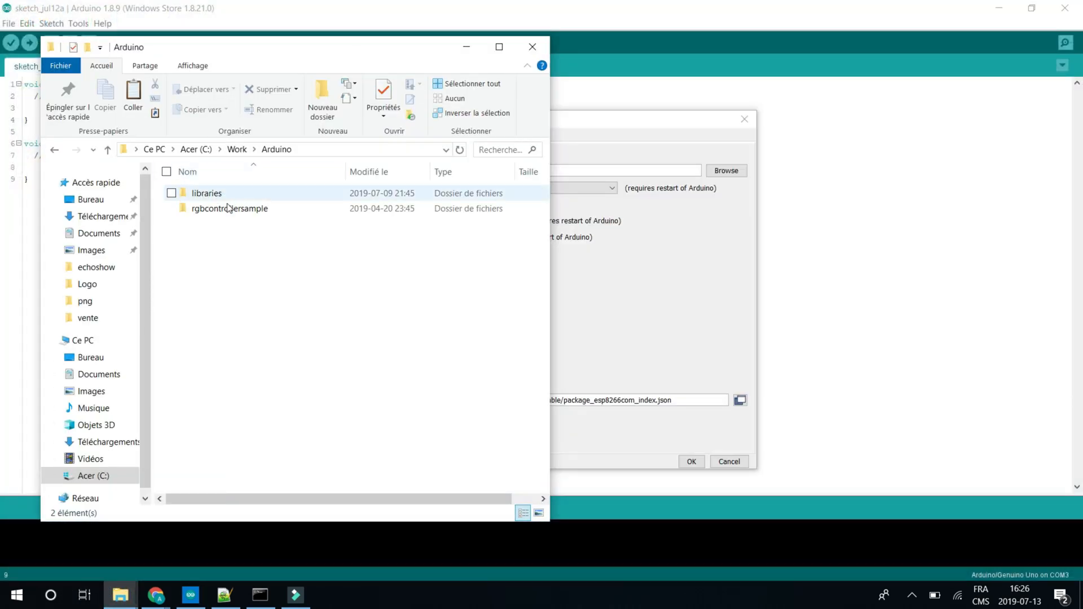
double_click(208, 193)
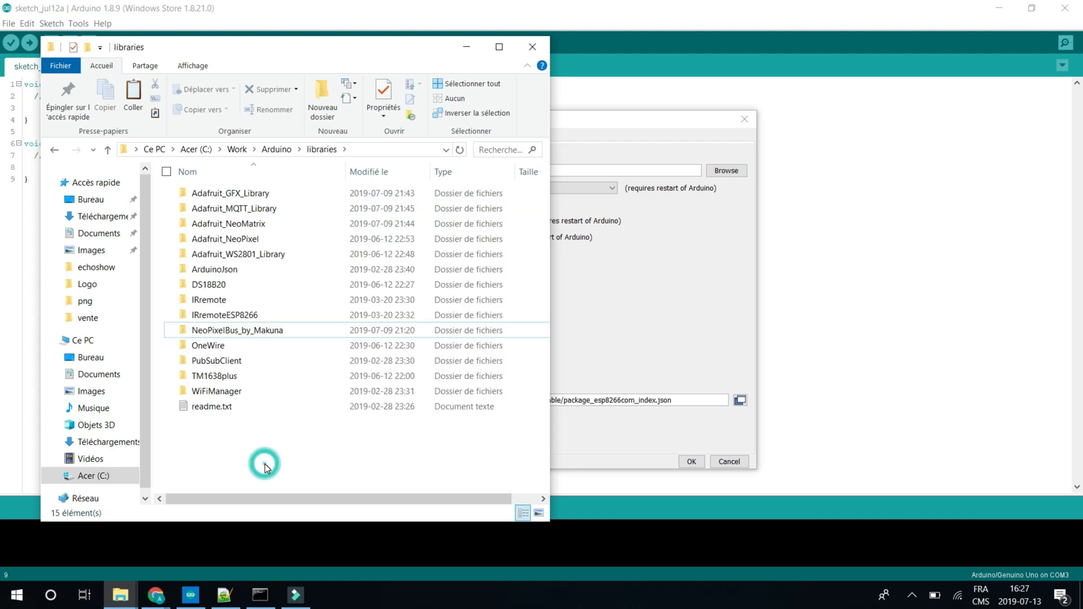
right_click(242, 406)
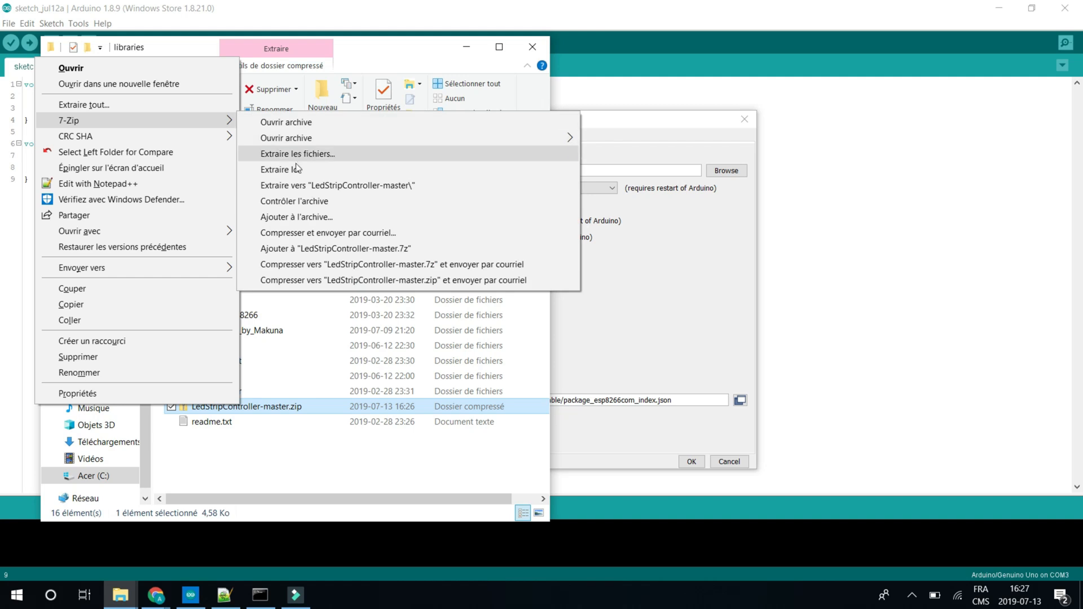
left_click(297, 153)
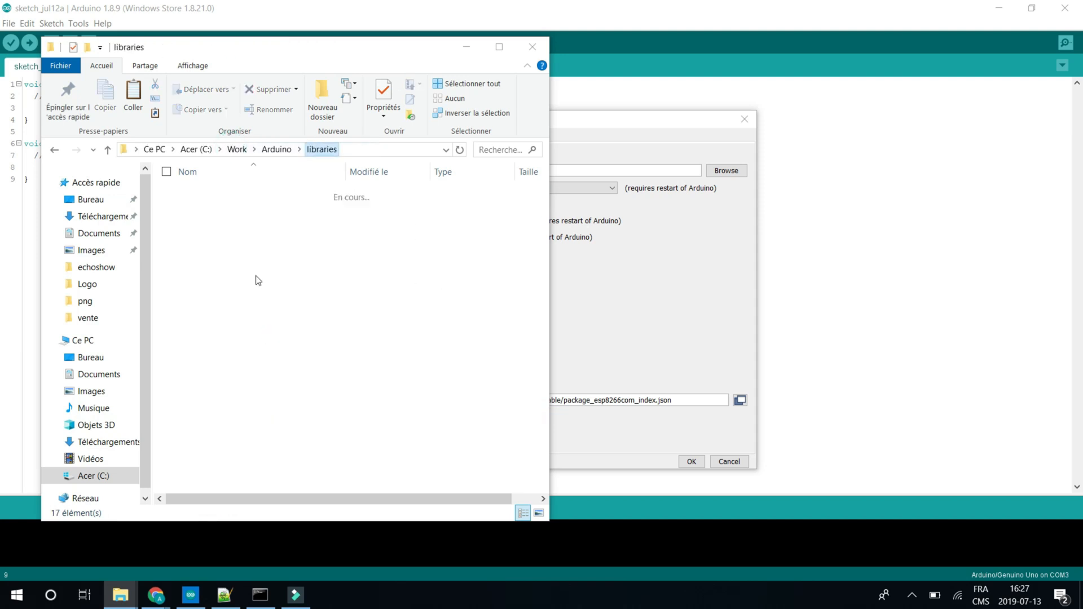
left_click(240, 330)
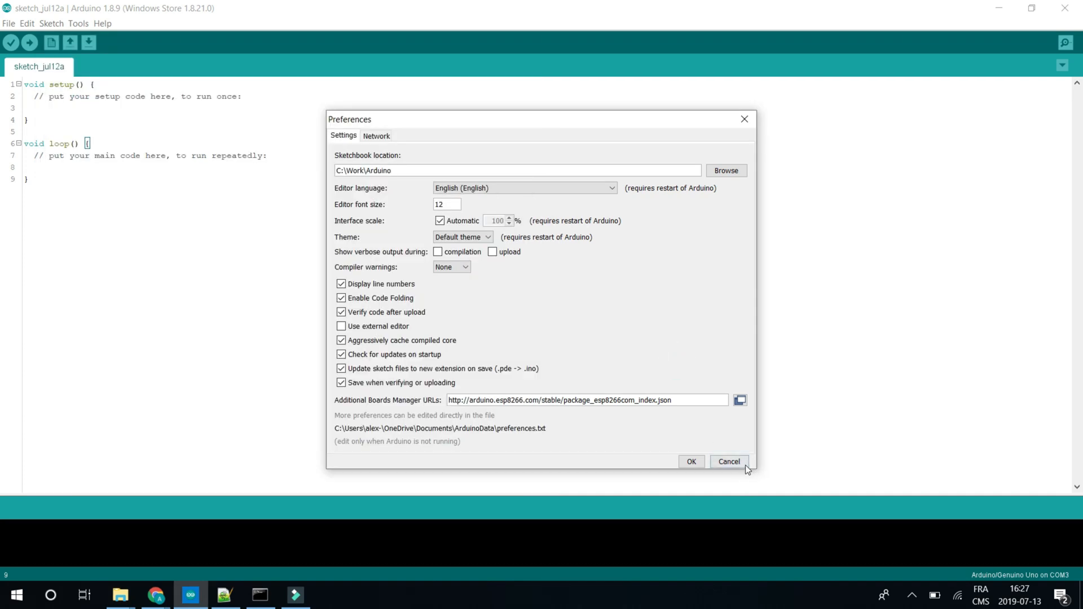
left_click(728, 461)
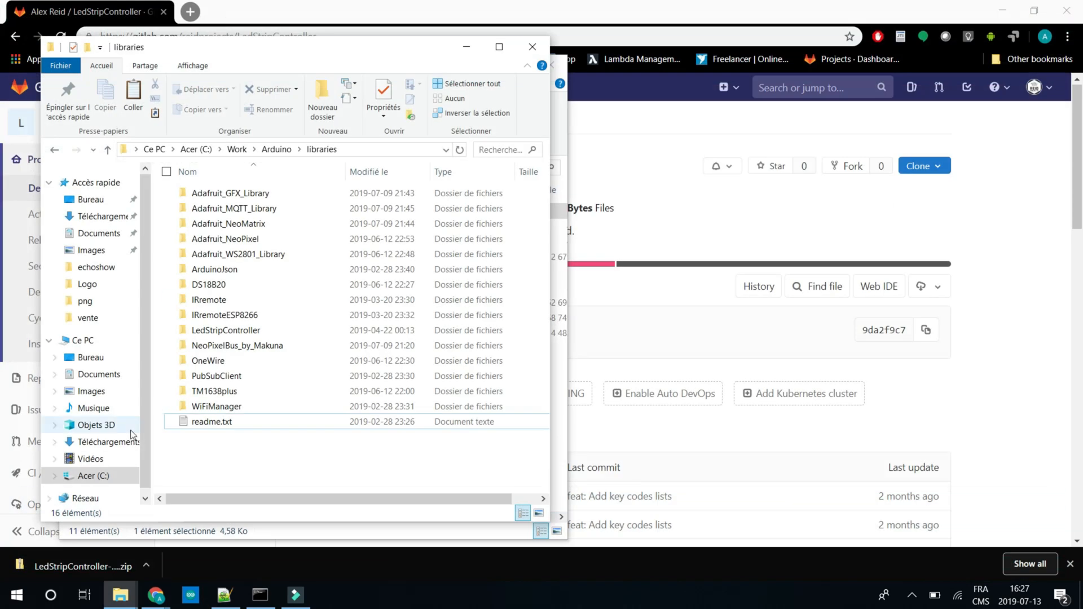
- Restart Arduino IDE and load the LedStripController MultipleChannels example sketch
left_click(189, 594)
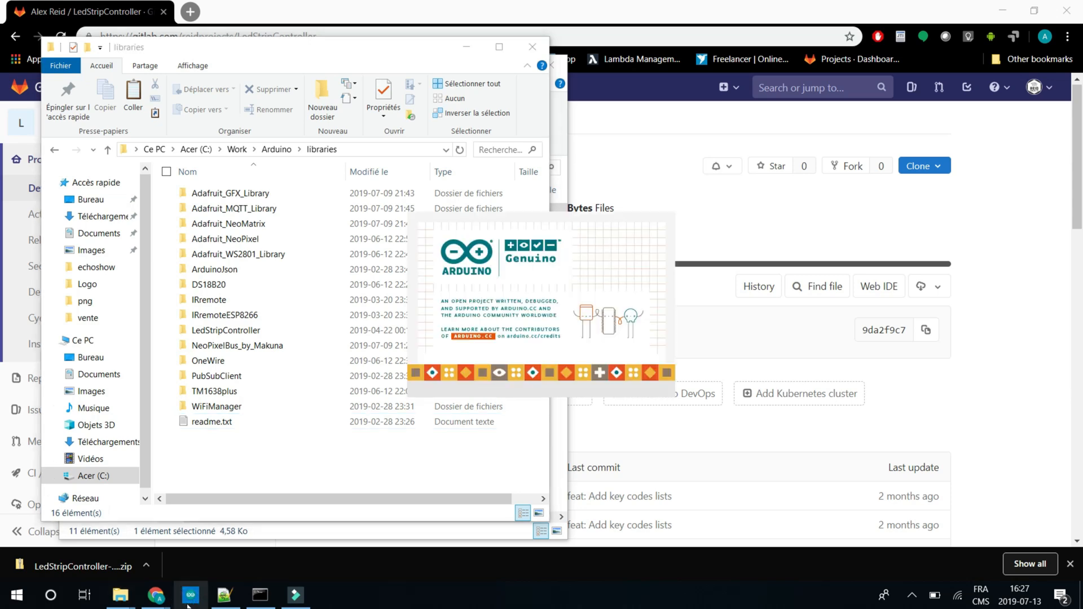
left_click(190, 595)
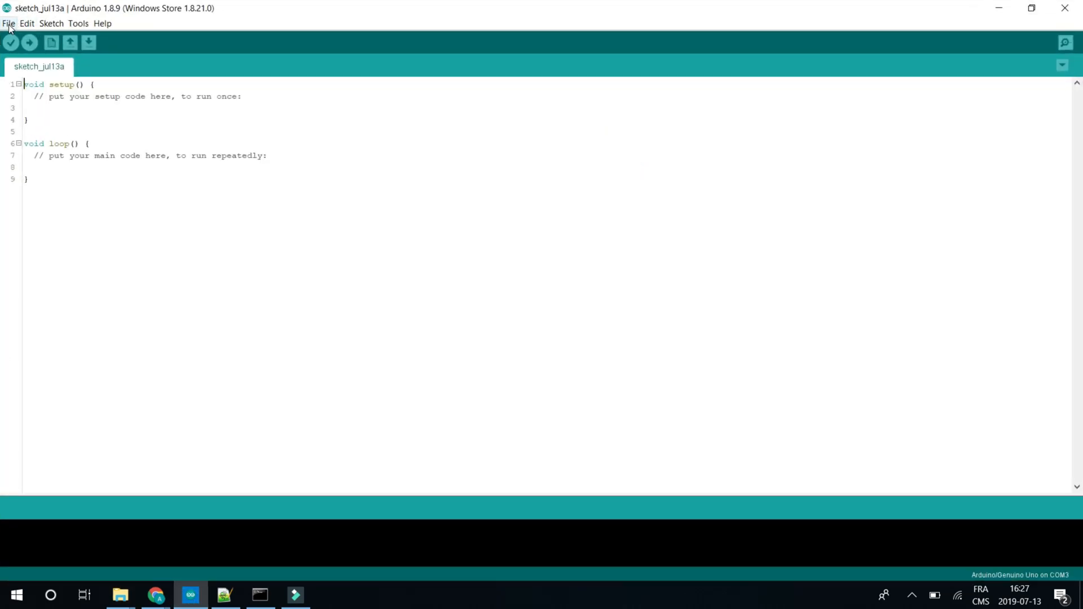
left_click(8, 23)
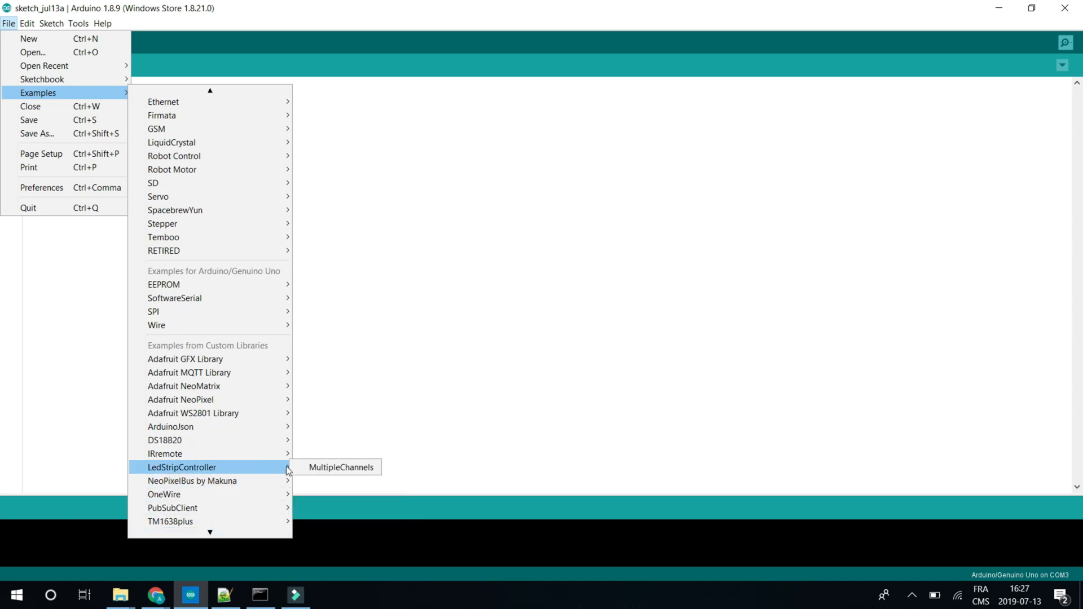
mouse_move(340, 467)
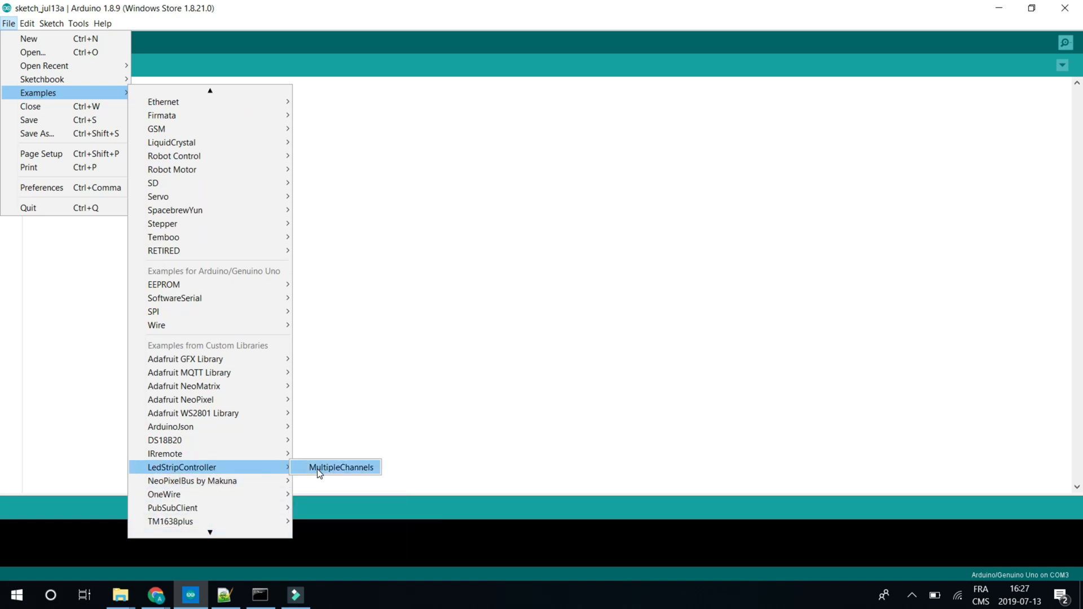
left_click(339, 467)
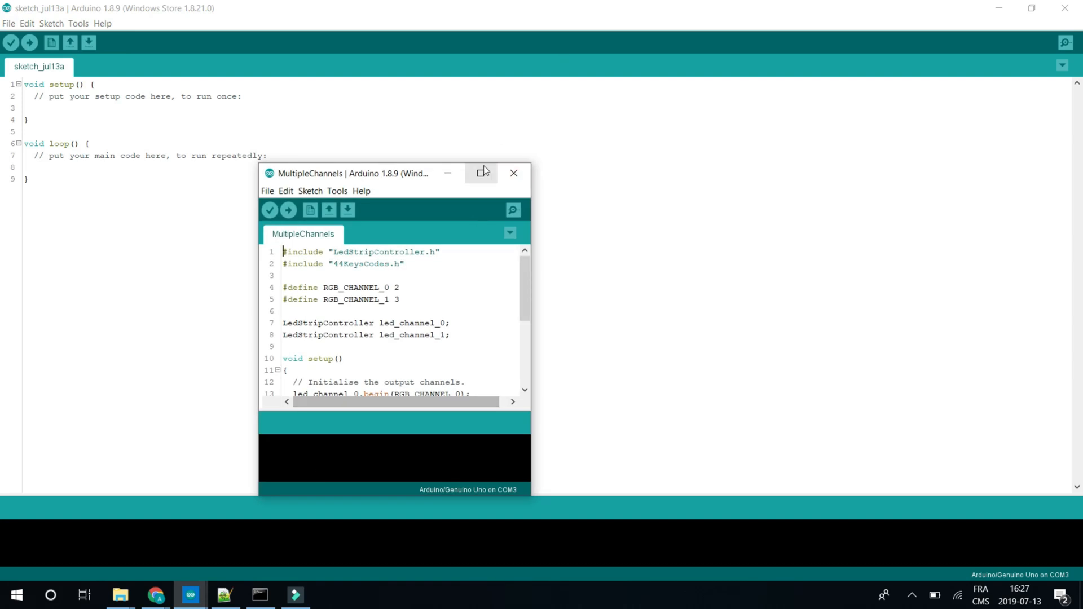
- Remove the channel 1 declaration and both IR_ON commands from the MultipleChannels sketch
left_click(481, 172)
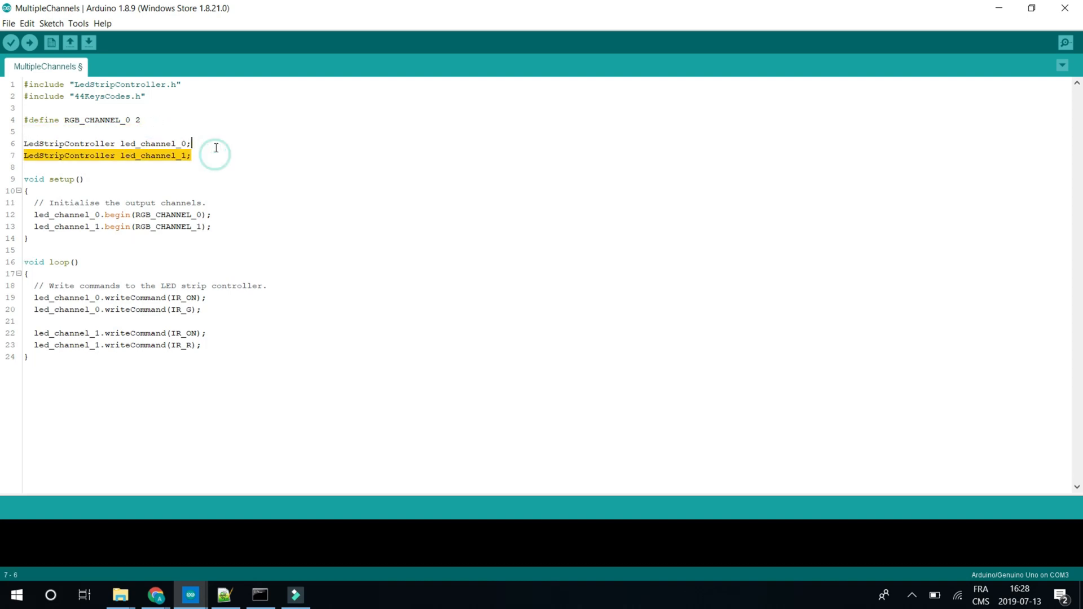
key("Delete")
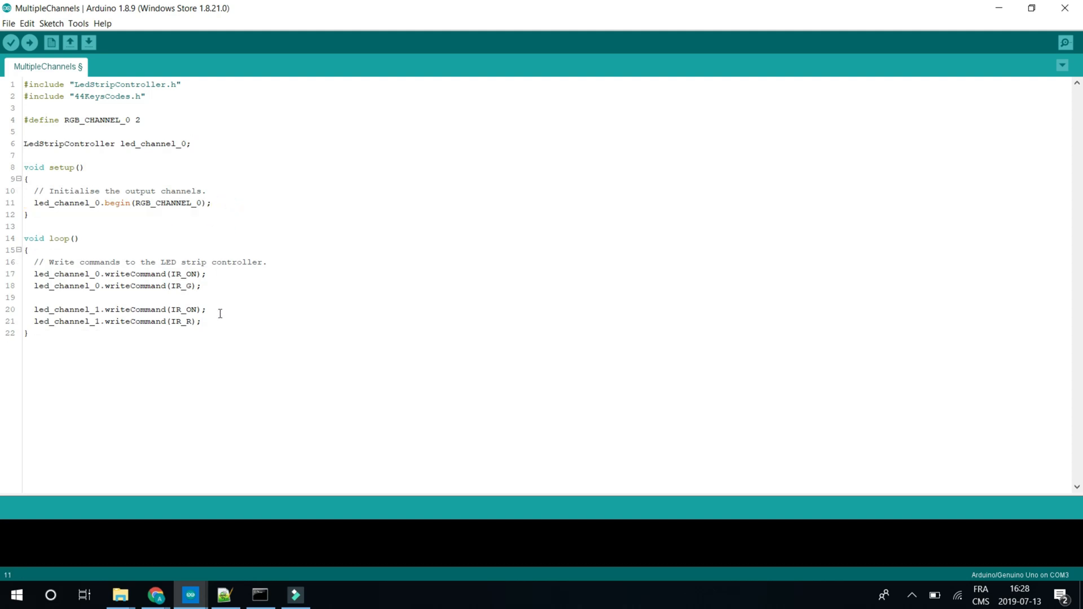
mouse_move(216, 313)
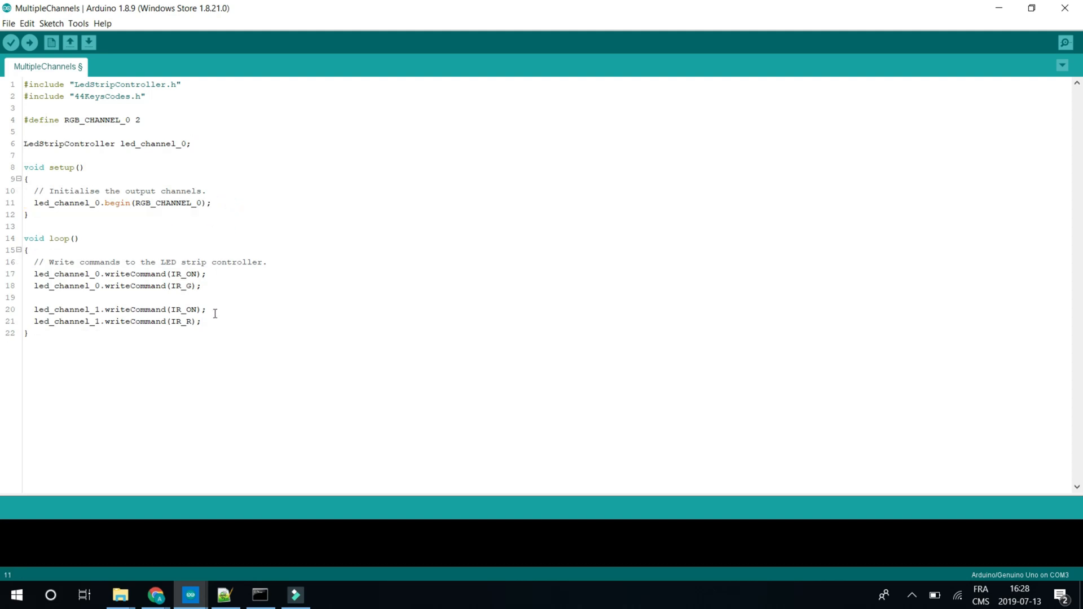
triple_click(118, 309)
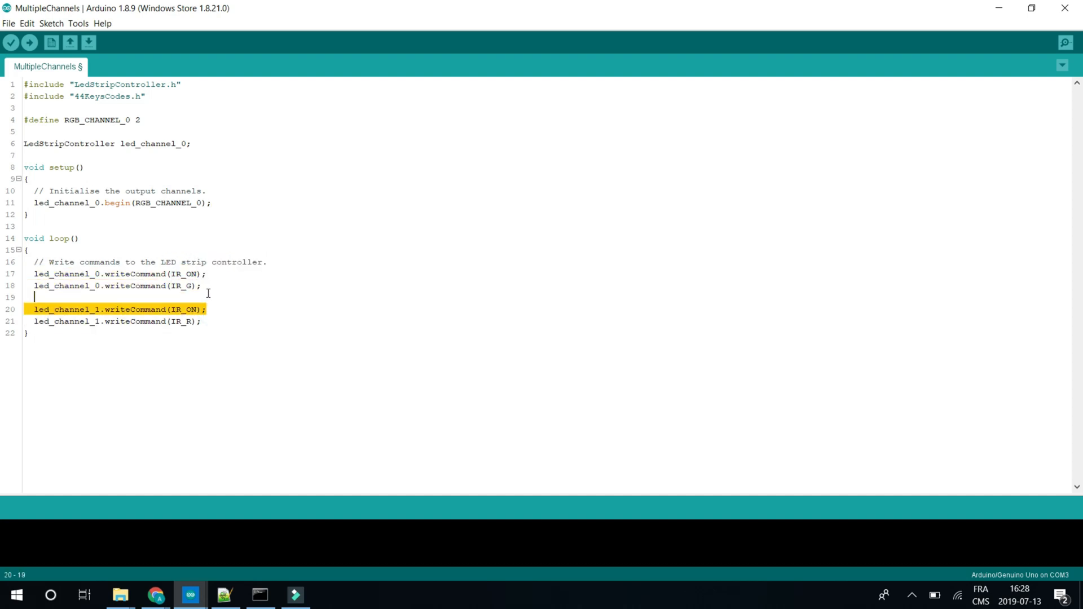
key("Delete")
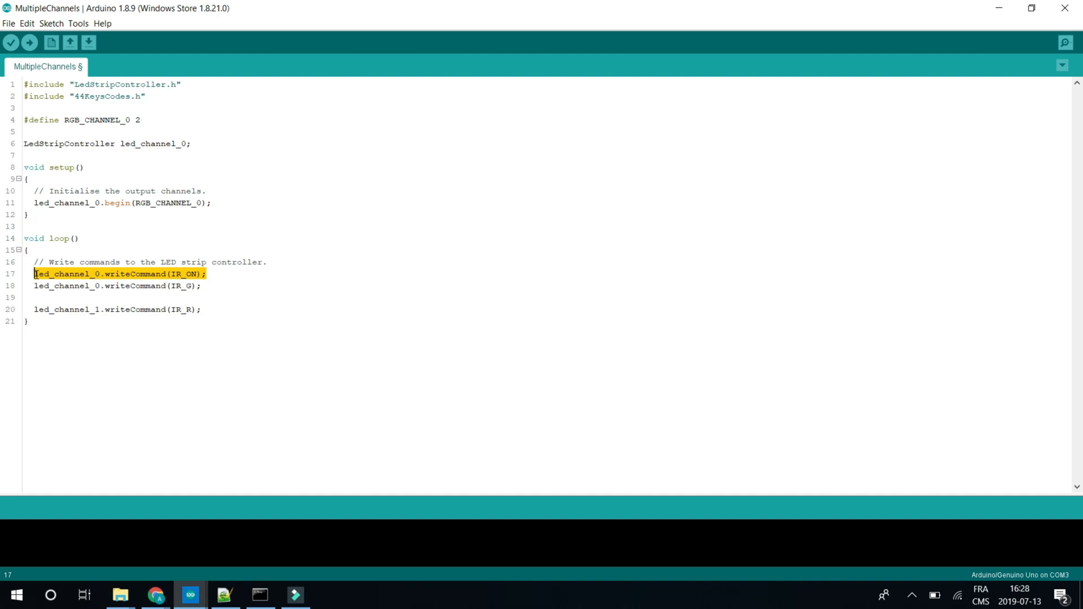
key("Delete")
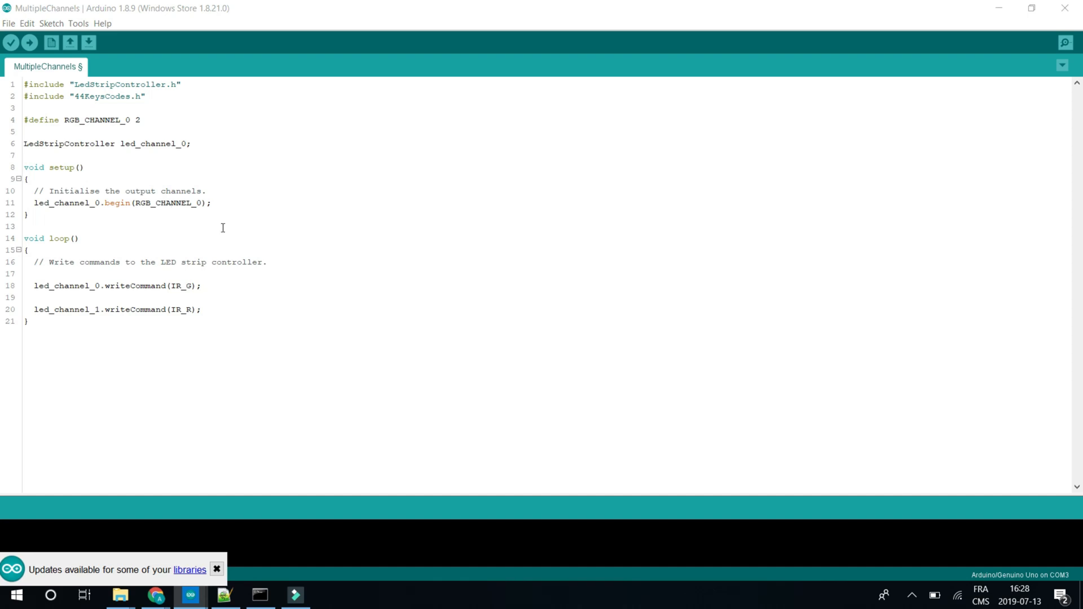
- Add led_channel_0.writeCommand(IR_ON); after begin() in setup and change the pin define to 13
left_click(213, 202)
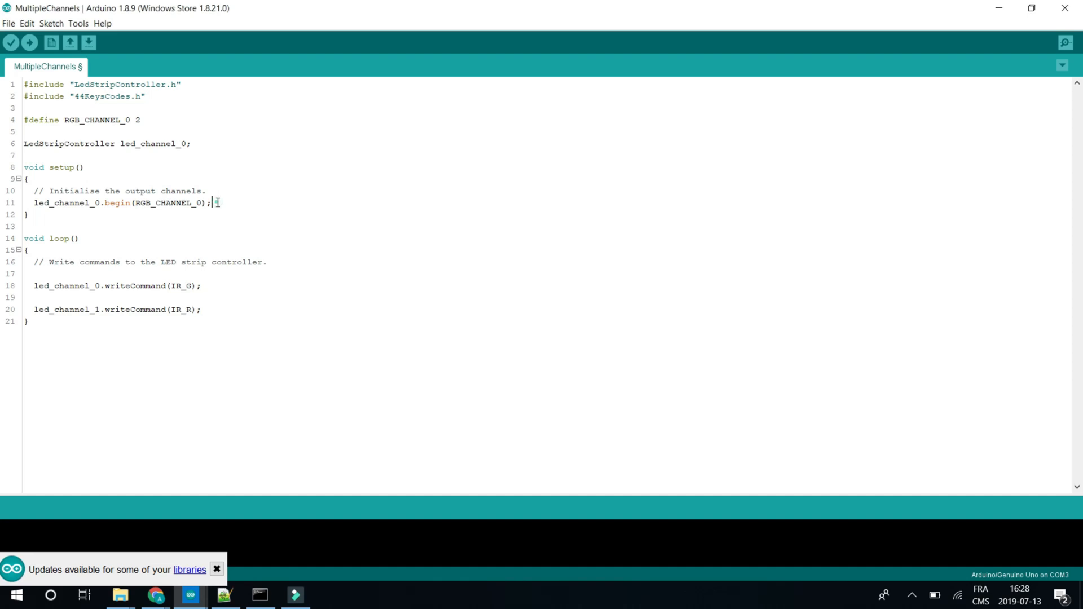
type("led_channel_0.writeCommand(IR_ON);")
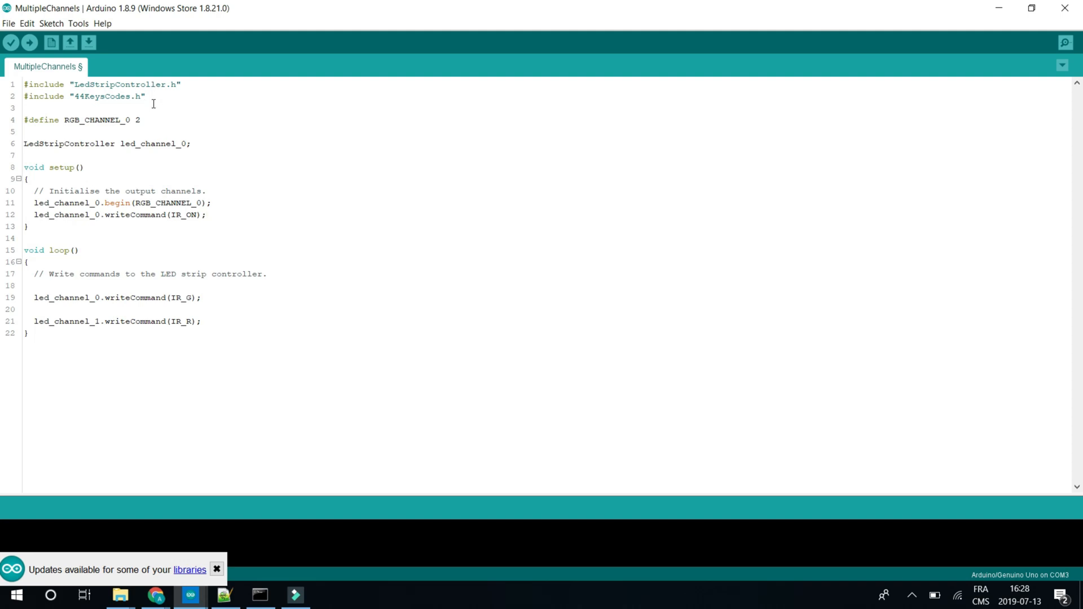
type("13")
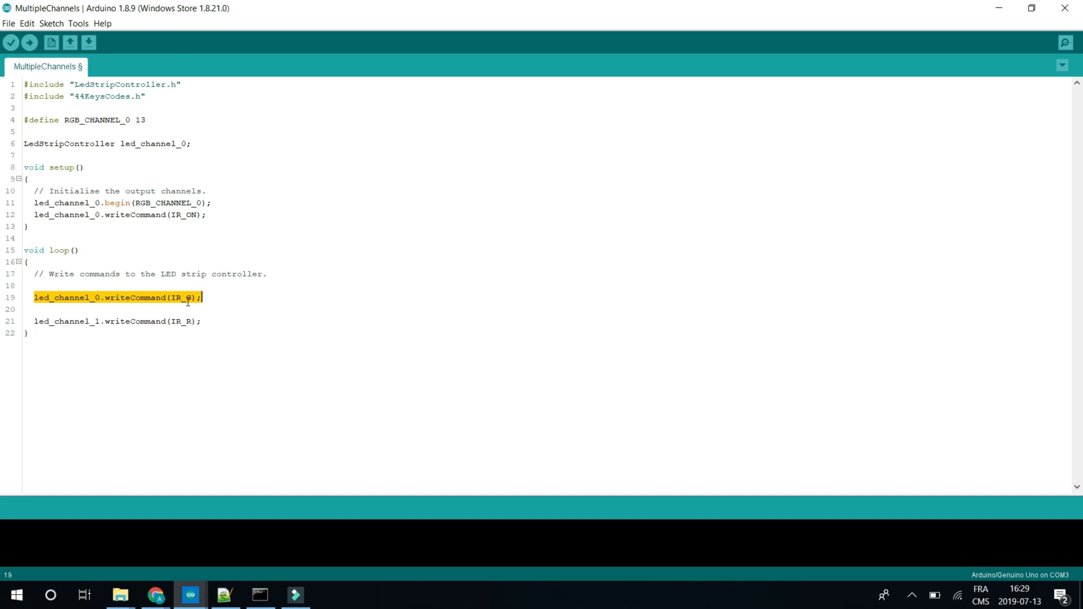
type("G")
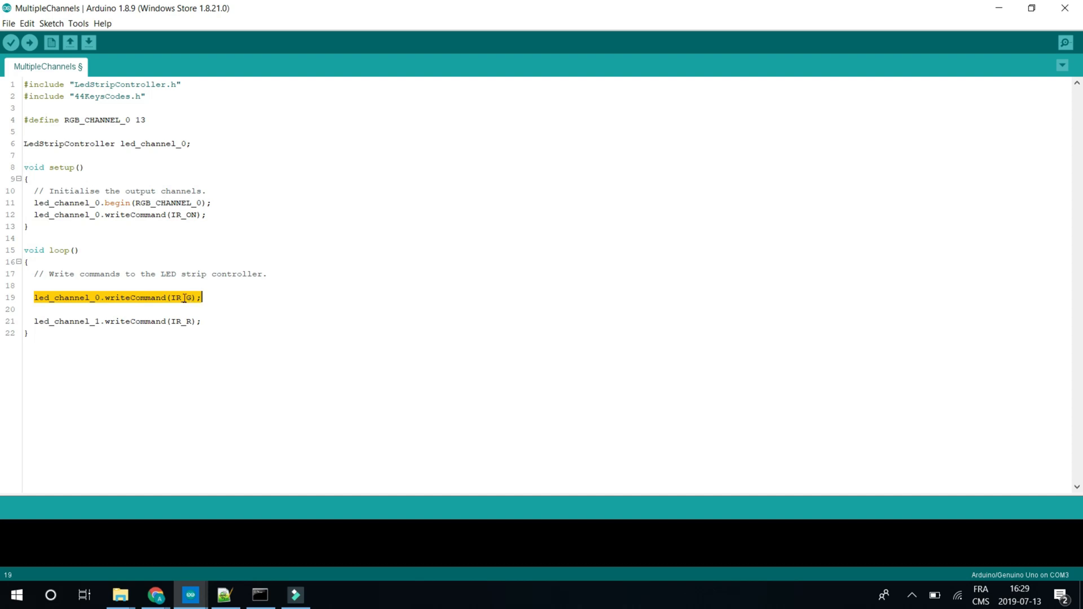
- Insert delay(500); before each command in the loop
left_click(188, 322)
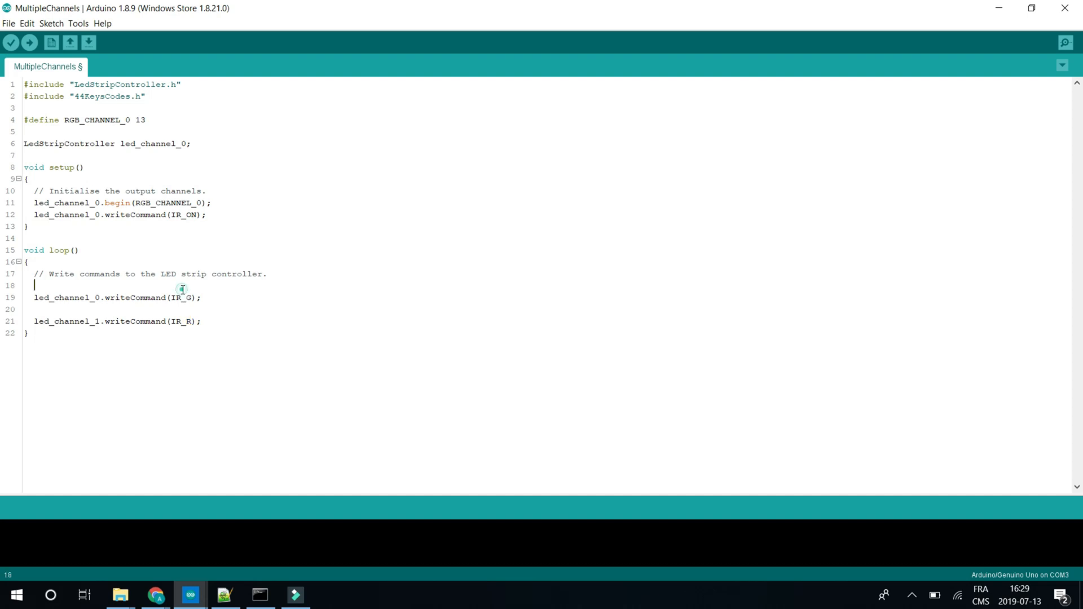
type("dealy")
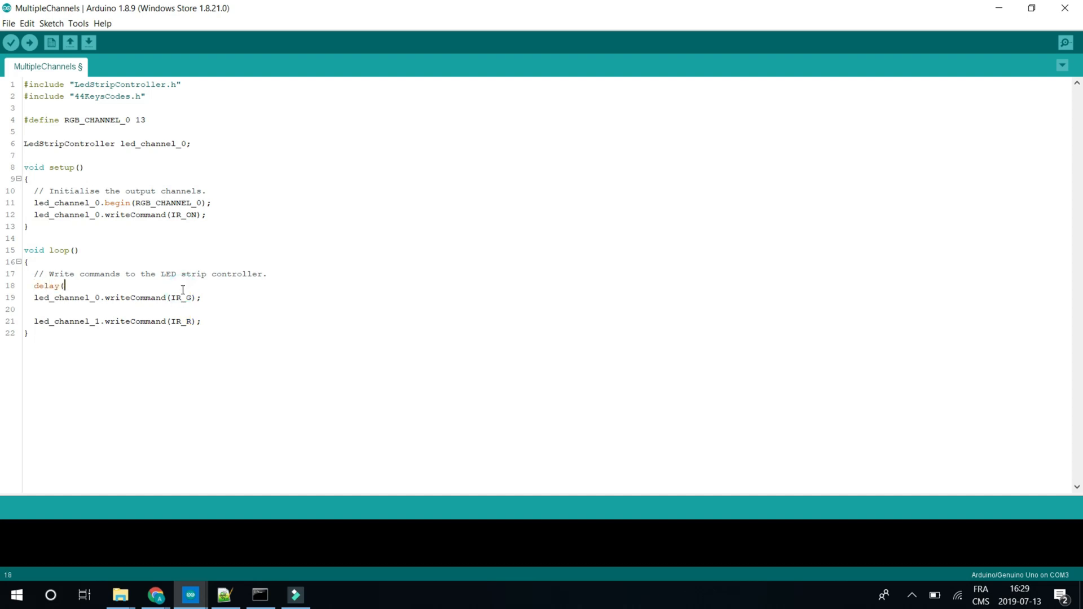
type("500);")
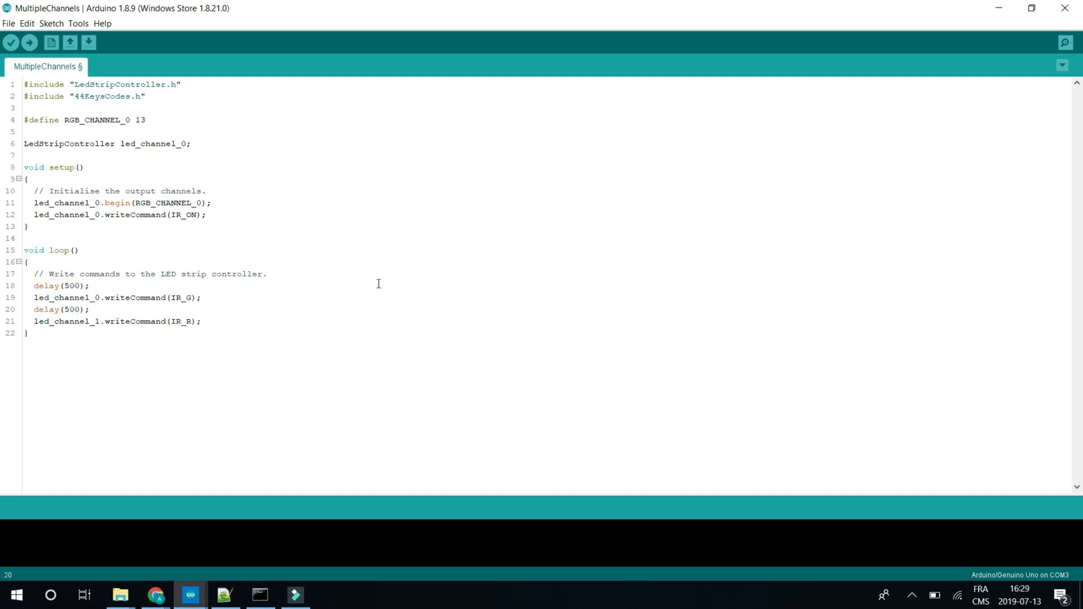
left_click(88, 309)
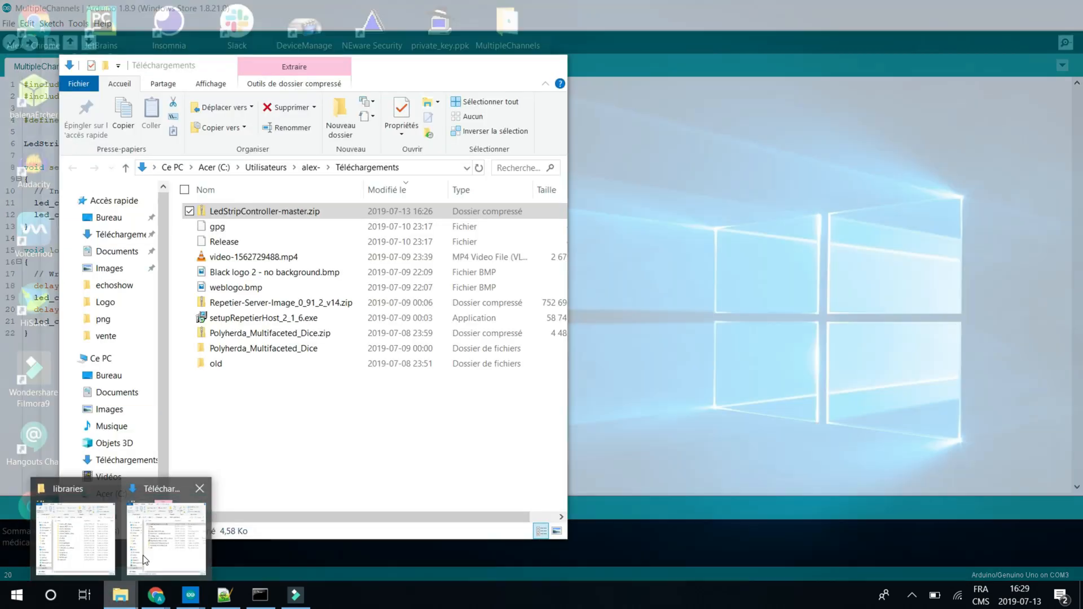
- Open the library's 44KeysCodes.h in Notepad++ to view the IR code definitions
left_click(74, 539)
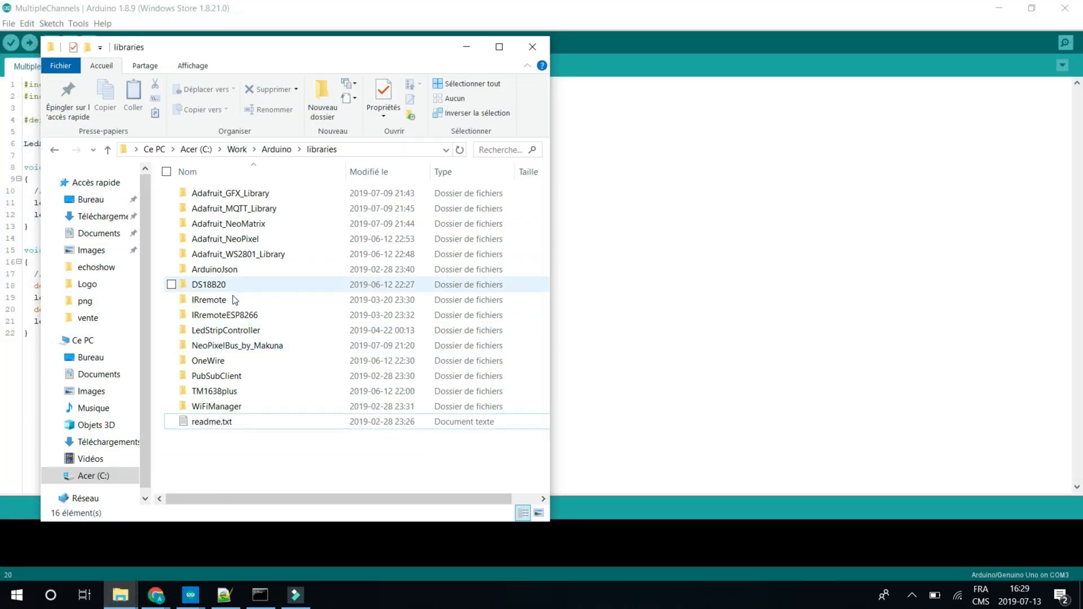
left_click(225, 329)
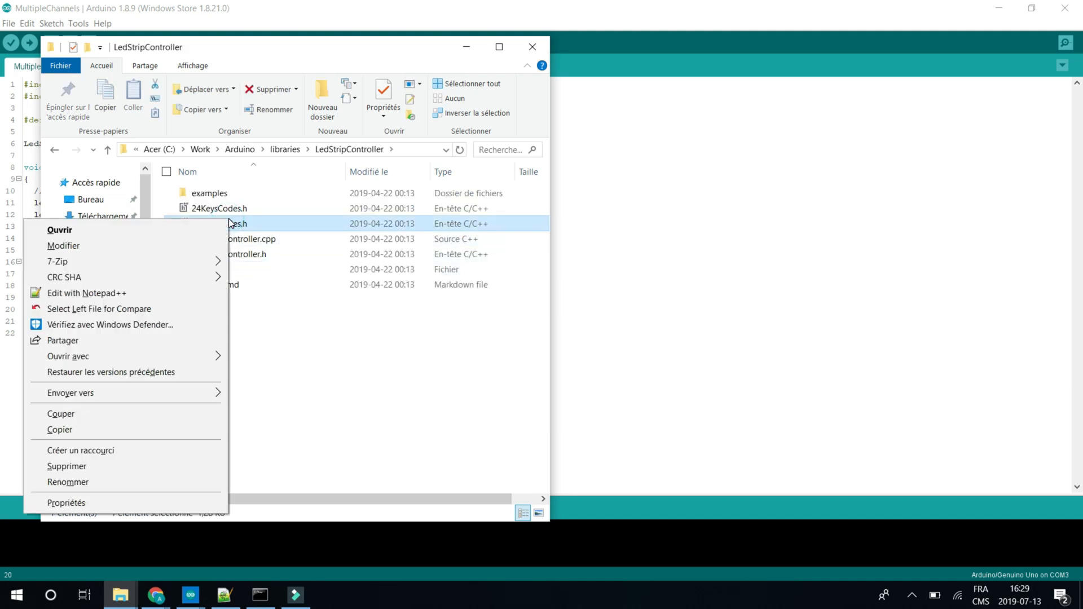
mouse_move(174, 293)
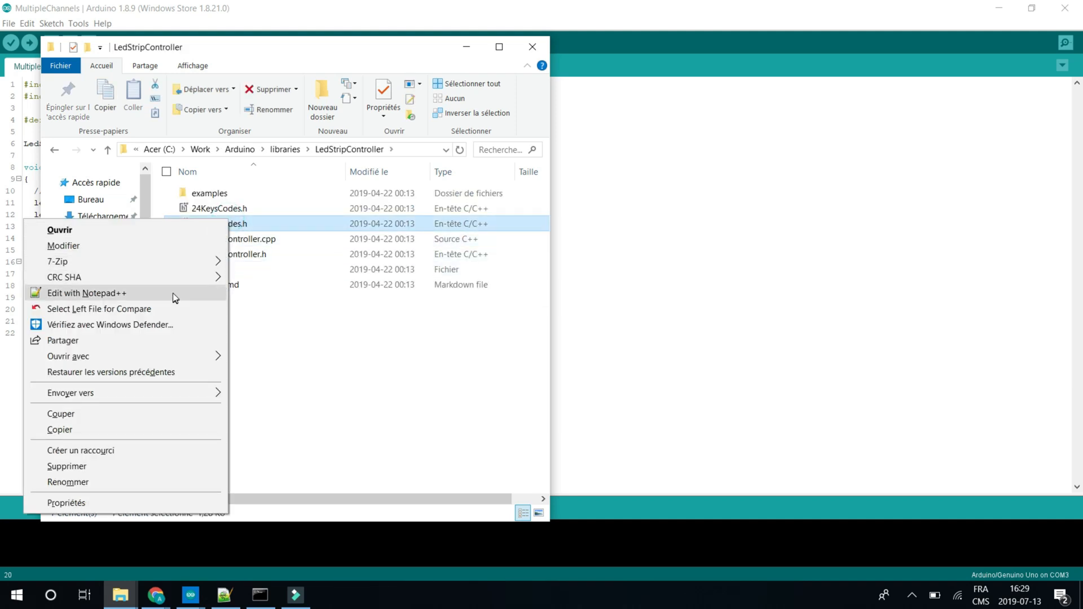
left_click(87, 293)
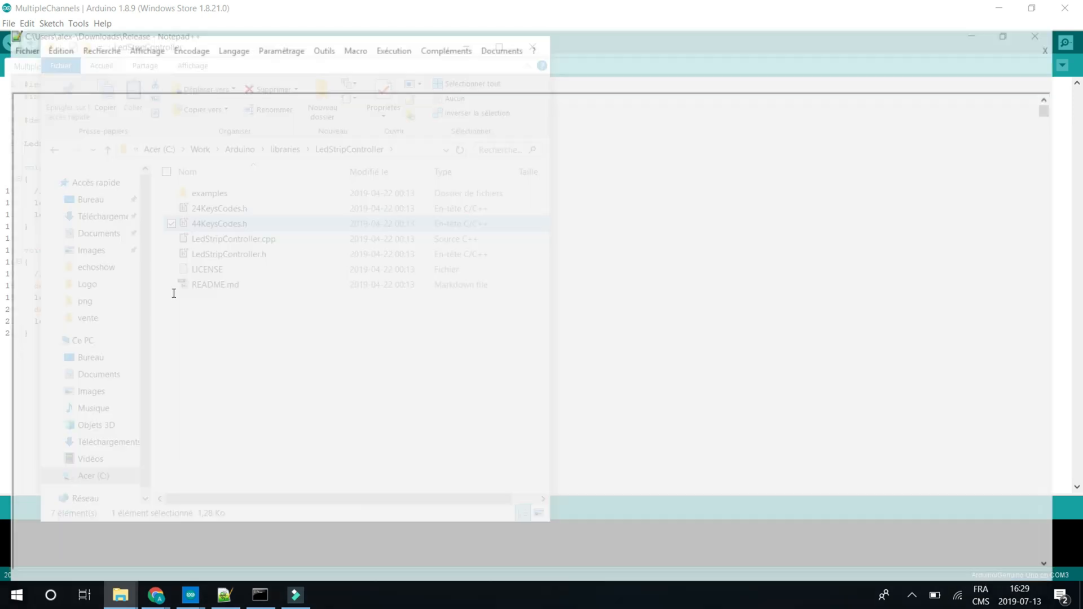
double_click(220, 223)
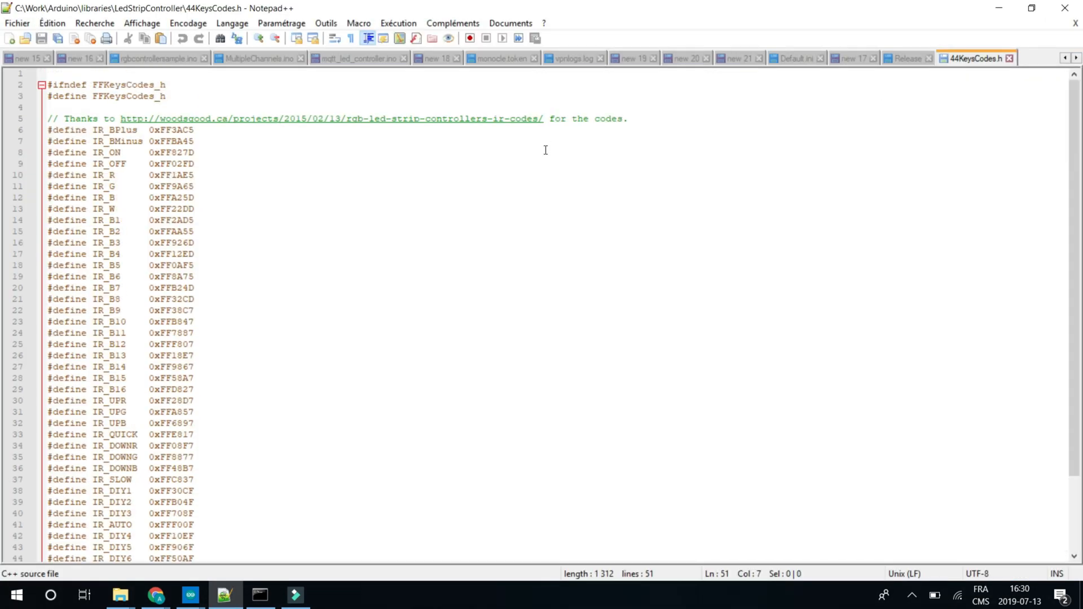